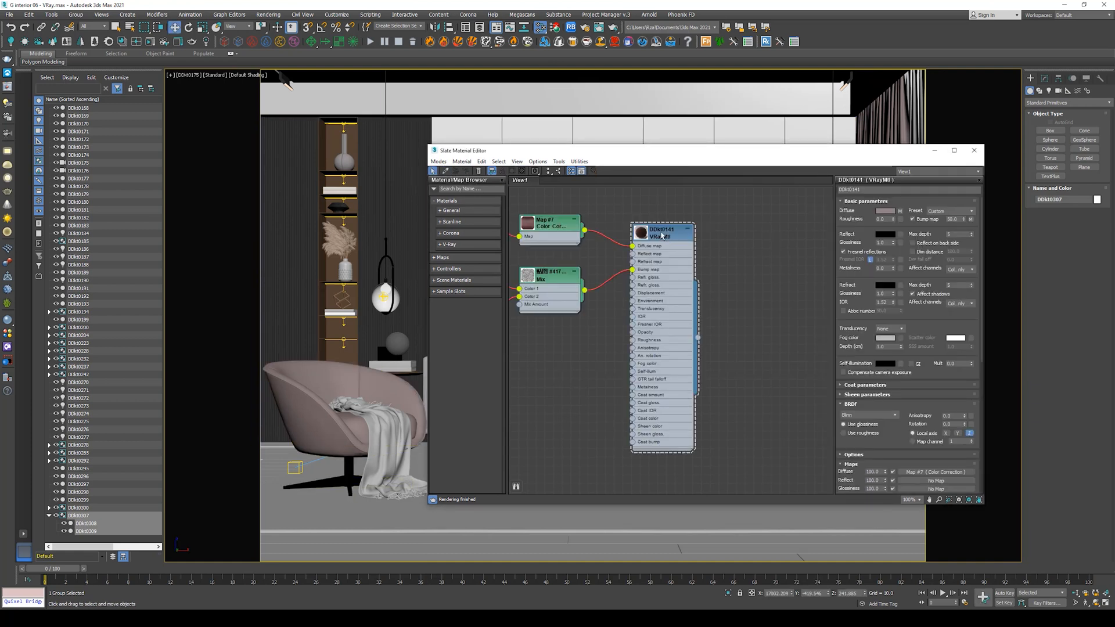
mouse_move(511, 171)
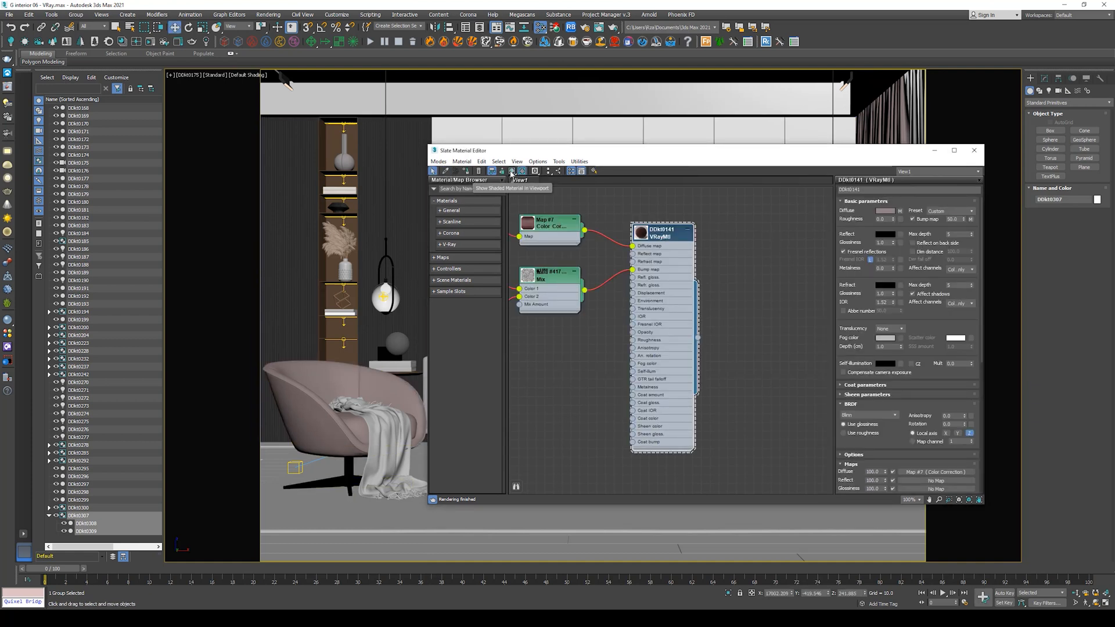
Step: Show the VRayMtl material's shaded textures in the viewport from the Slate Material Editor
left_click(973, 150)
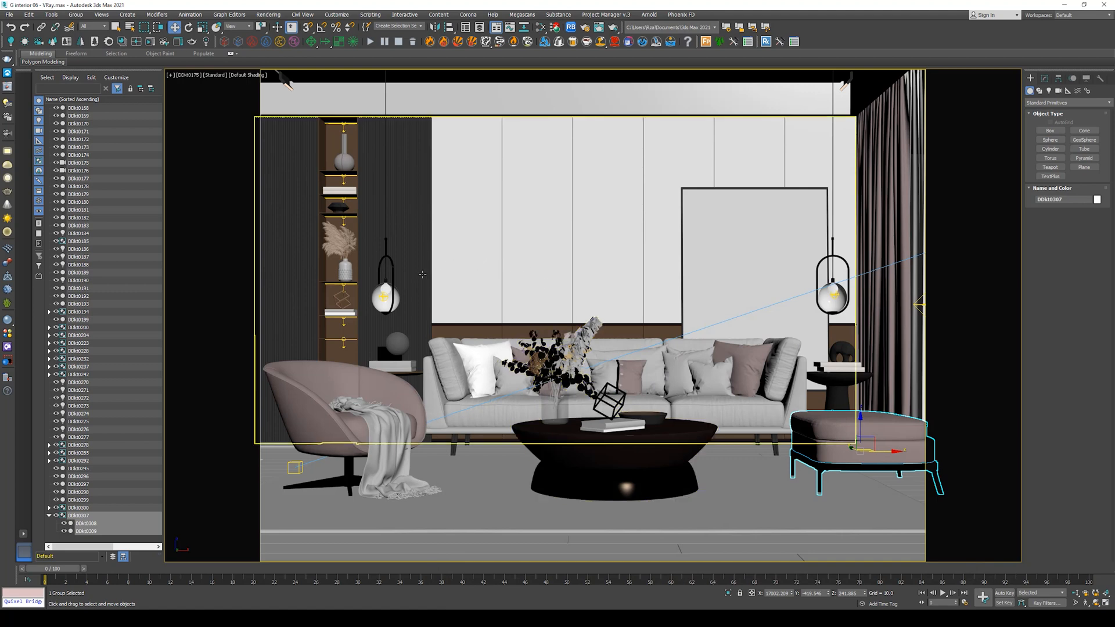
mouse_move(423, 289)
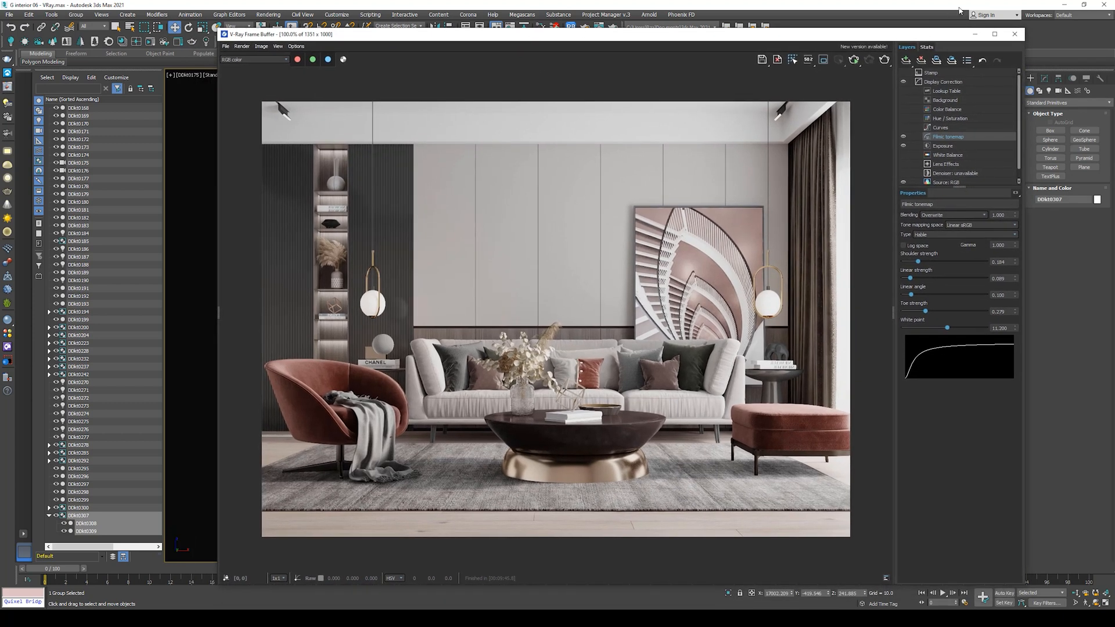
left_click(1014, 35)
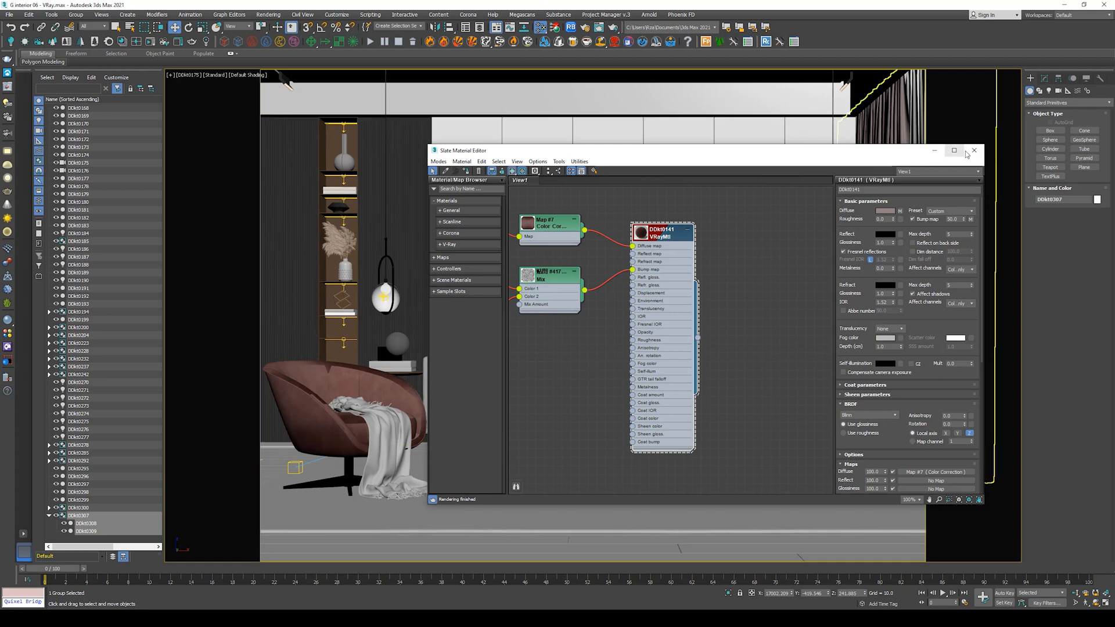
Step: Close the Slate Material Editor, leaving the living-room viewport with the armchair
left_click(973, 149)
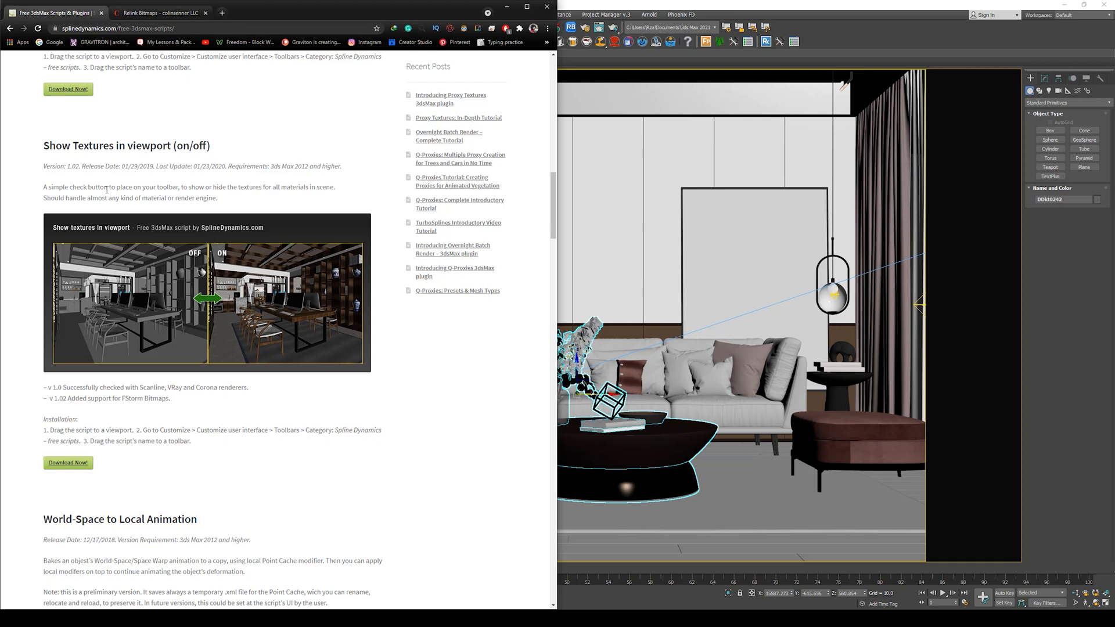
mouse_move(79, 159)
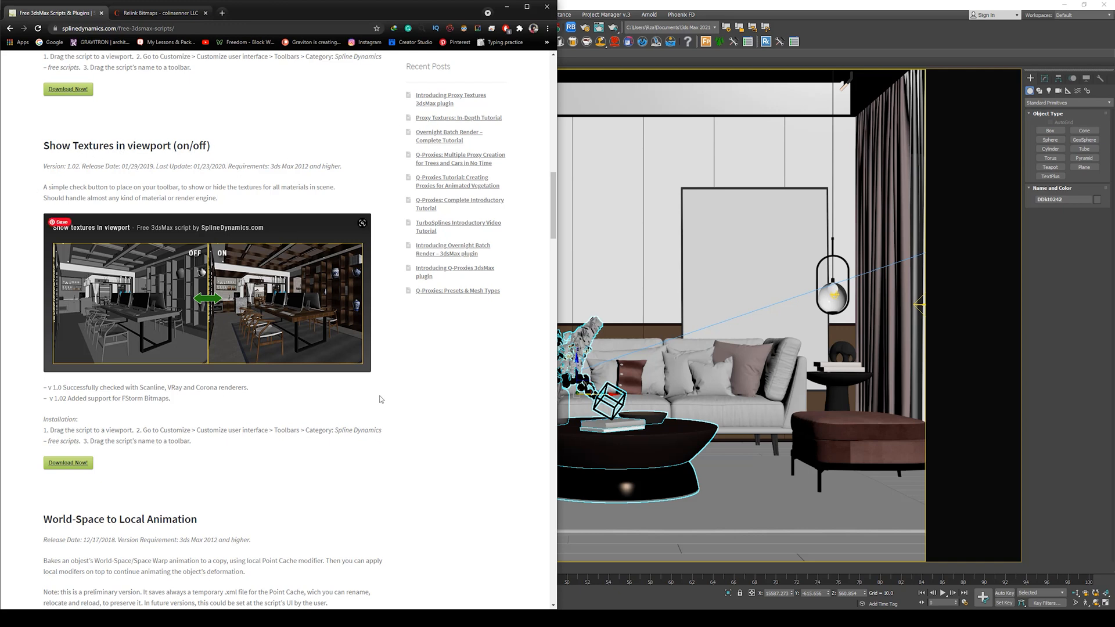
mouse_move(115, 487)
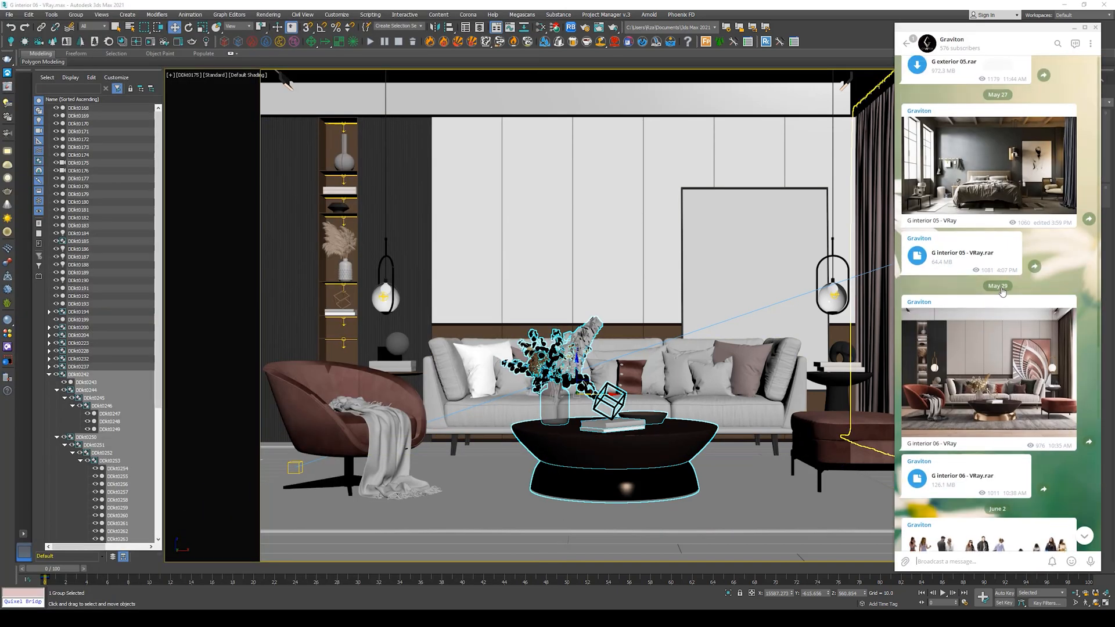
Step: Browse the Telegram channel's interior scene posts, then begin opening a script file in 3ds Max
scroll("down", 3)
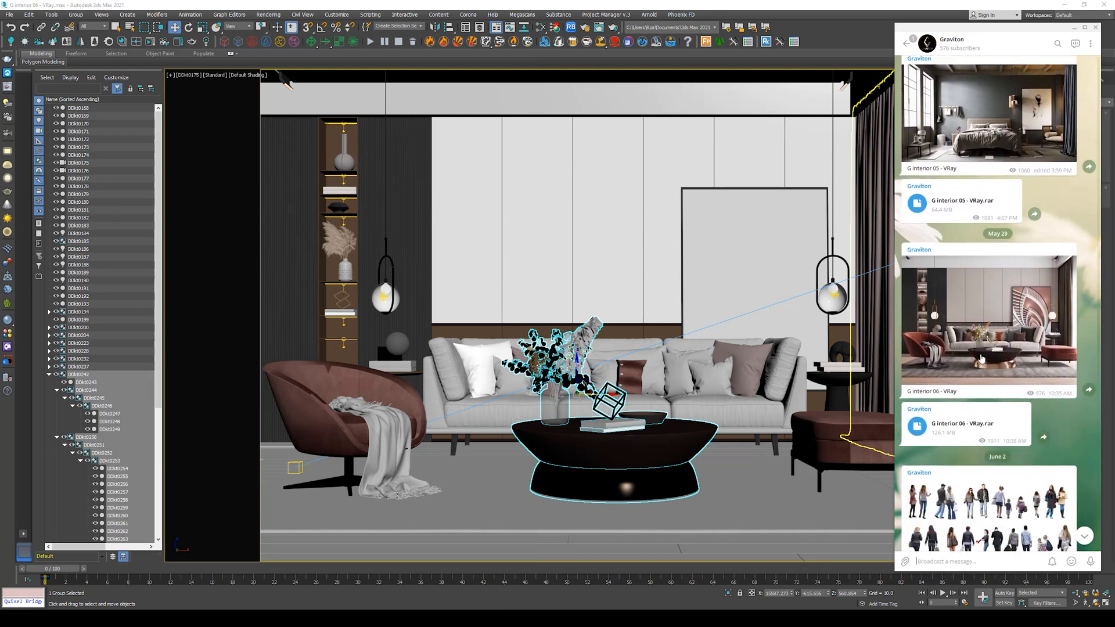
scroll("down", 3)
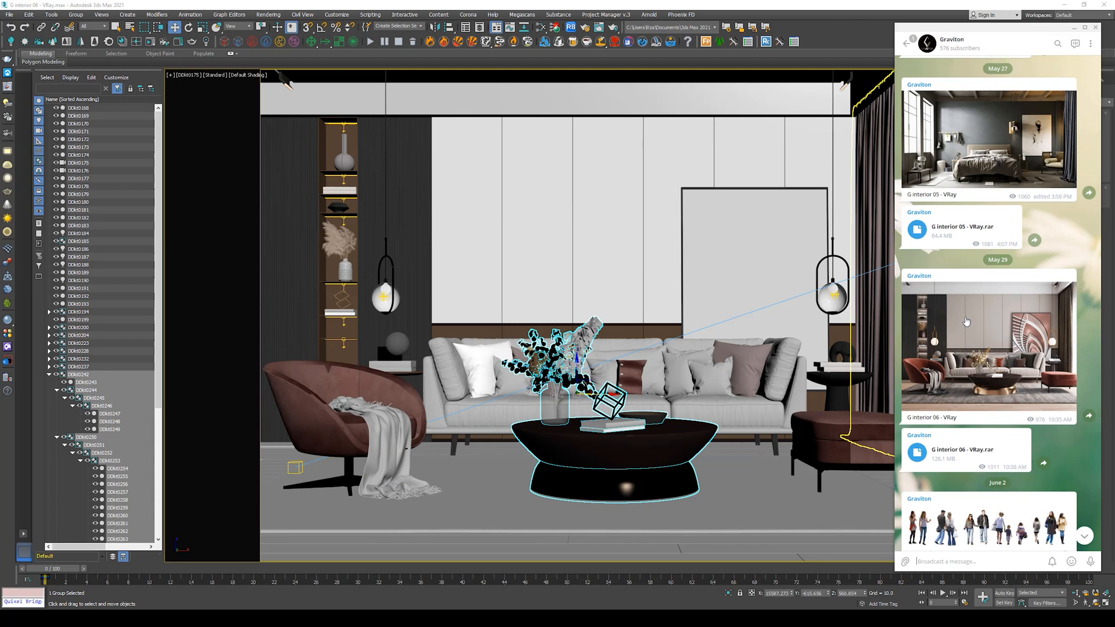
mouse_move(937, 342)
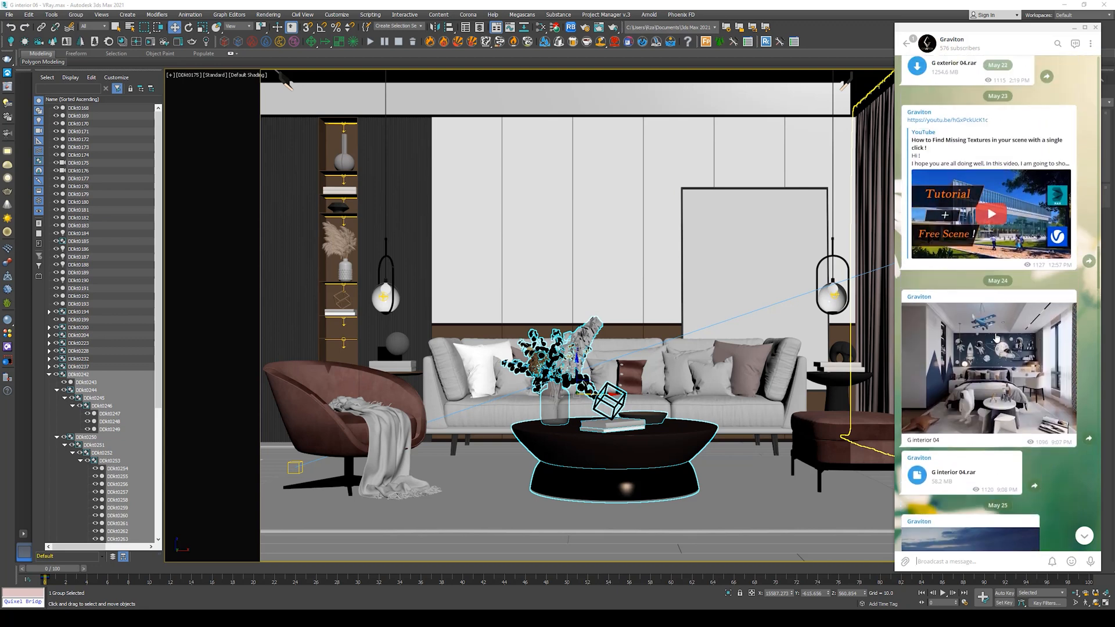
scroll("down", 3)
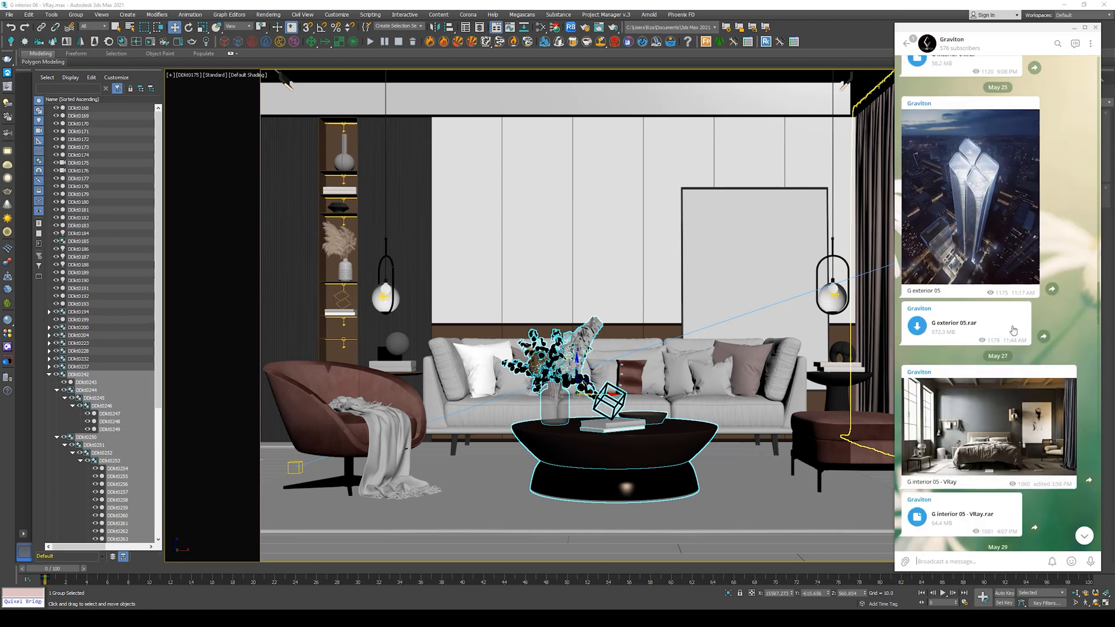
scroll("down", 3)
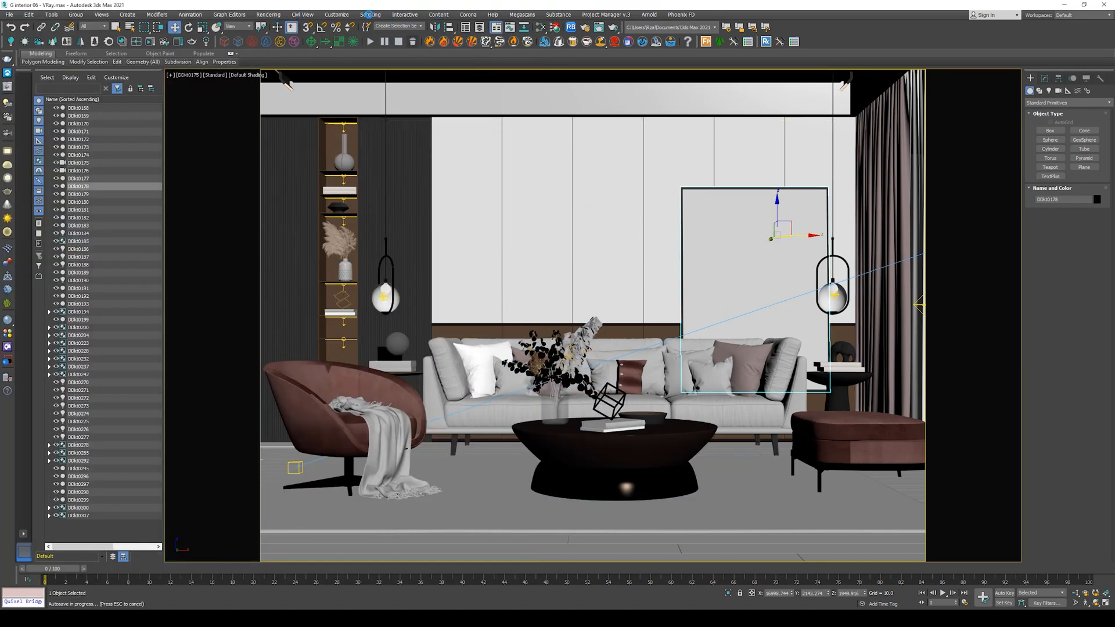
left_click(369, 15)
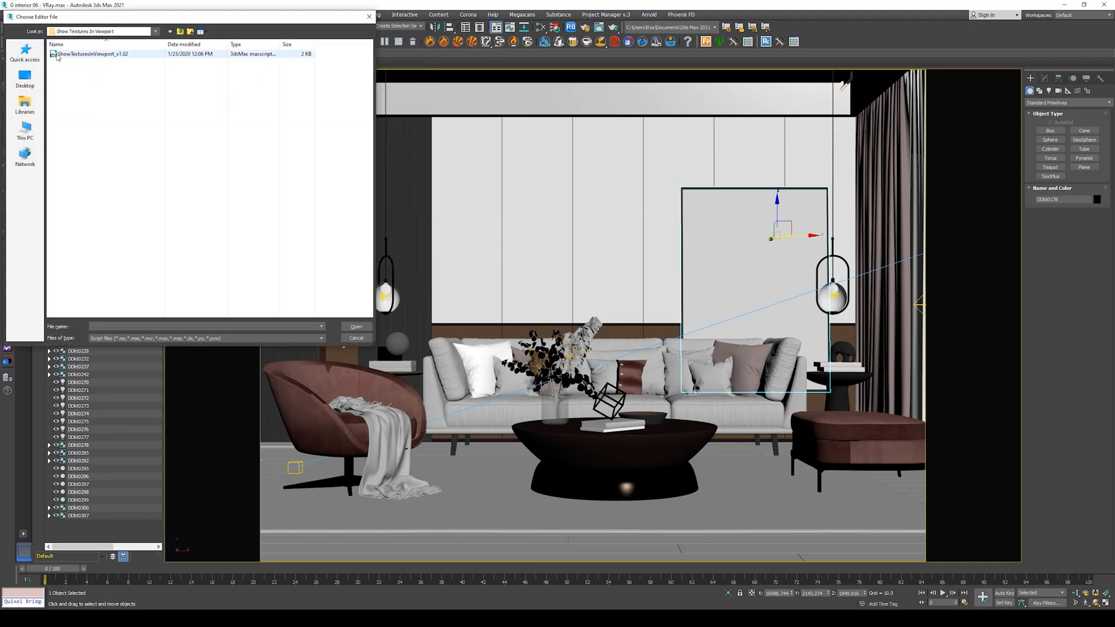
Step: Load the ShowTexturesInViewport_v1.02 script file into 3ds Max
left_click(81, 56)
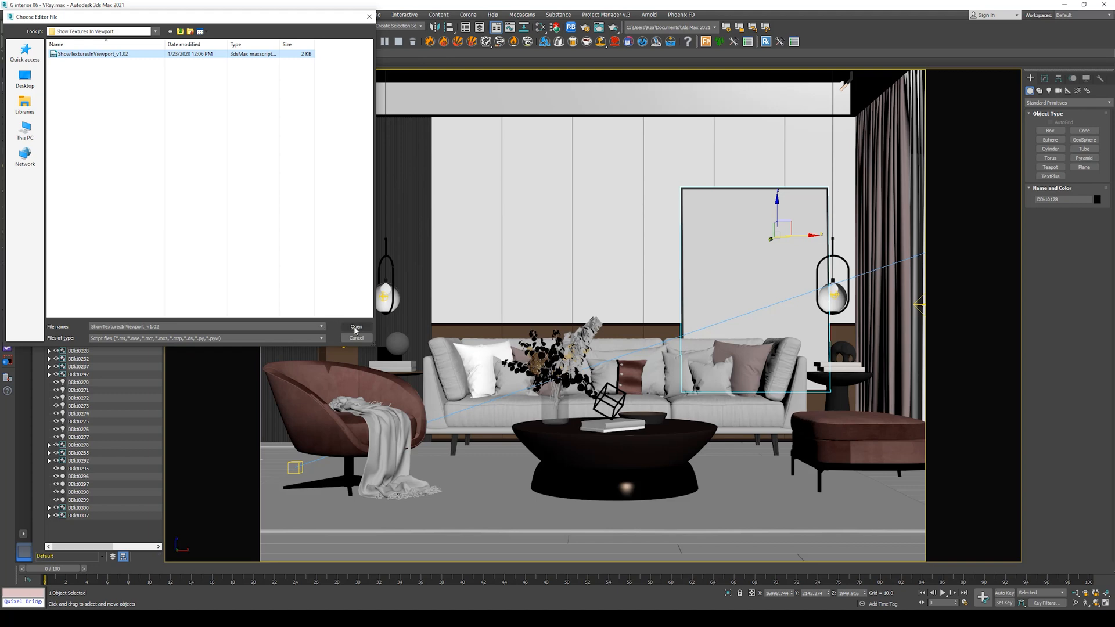
left_click(356, 327)
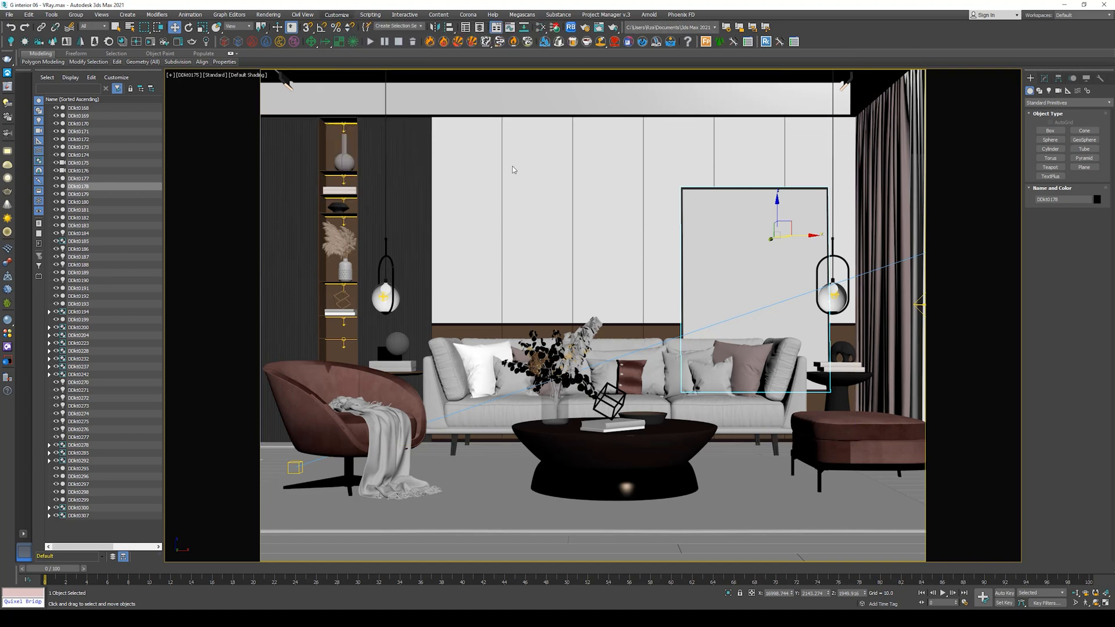
Step: Add the Show Textures in Viewport script from Spline Dynamics to the main toolbar via Customize User Interface
left_click(335, 16)
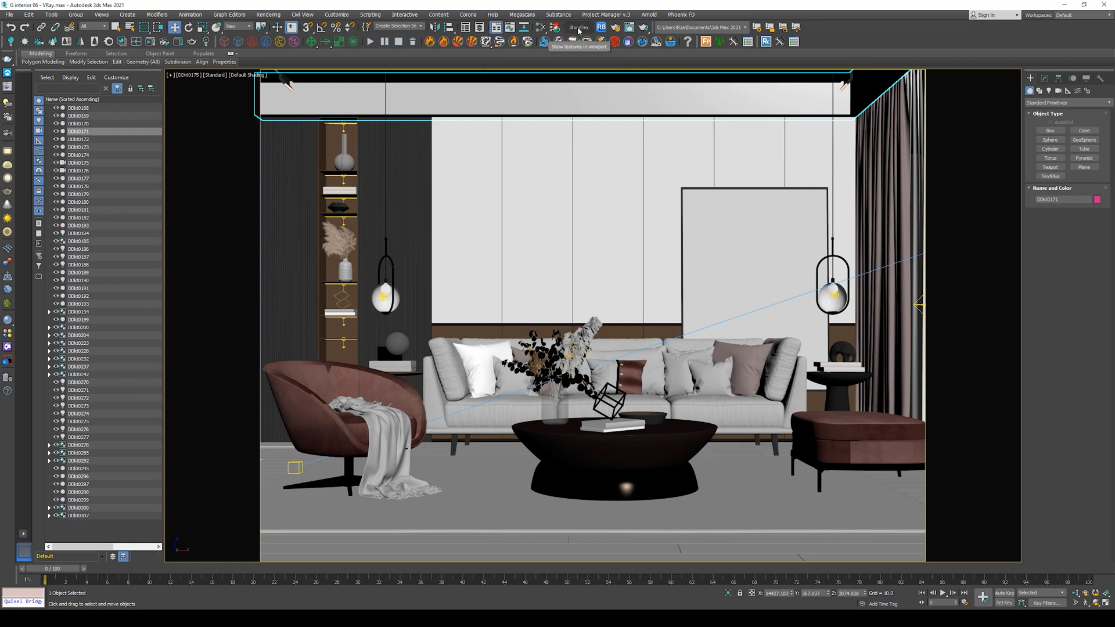
mouse_move(587, 36)
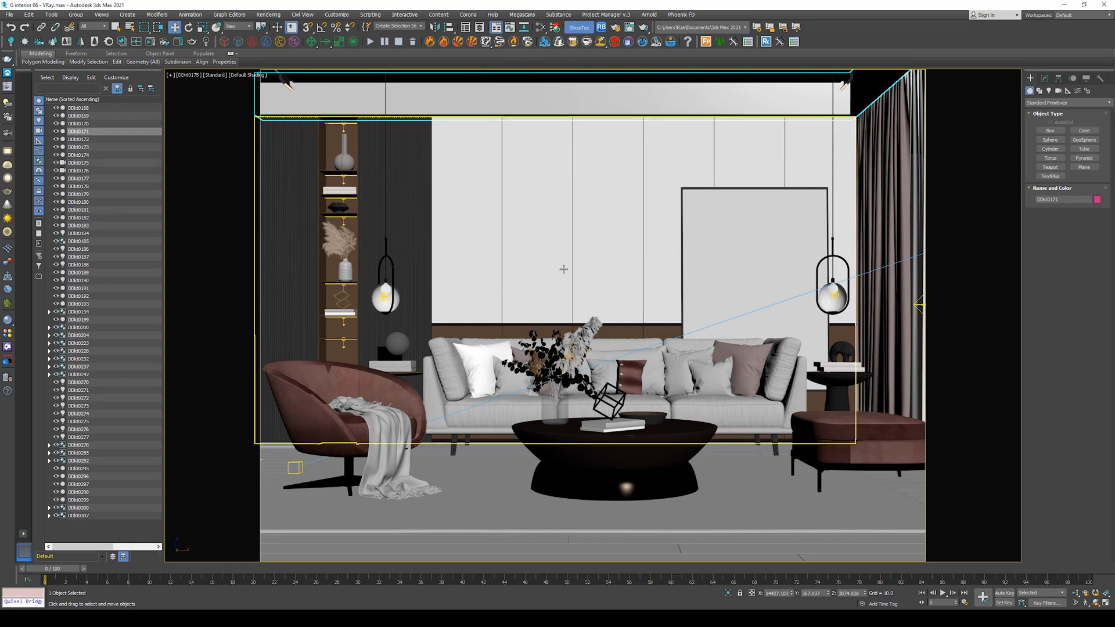
mouse_move(416, 211)
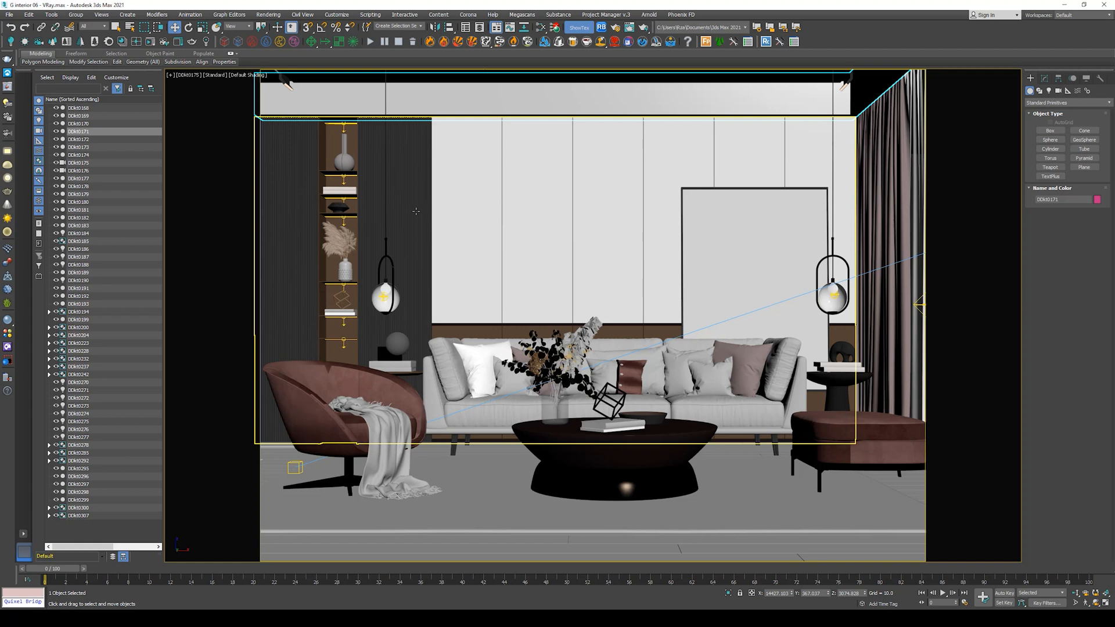